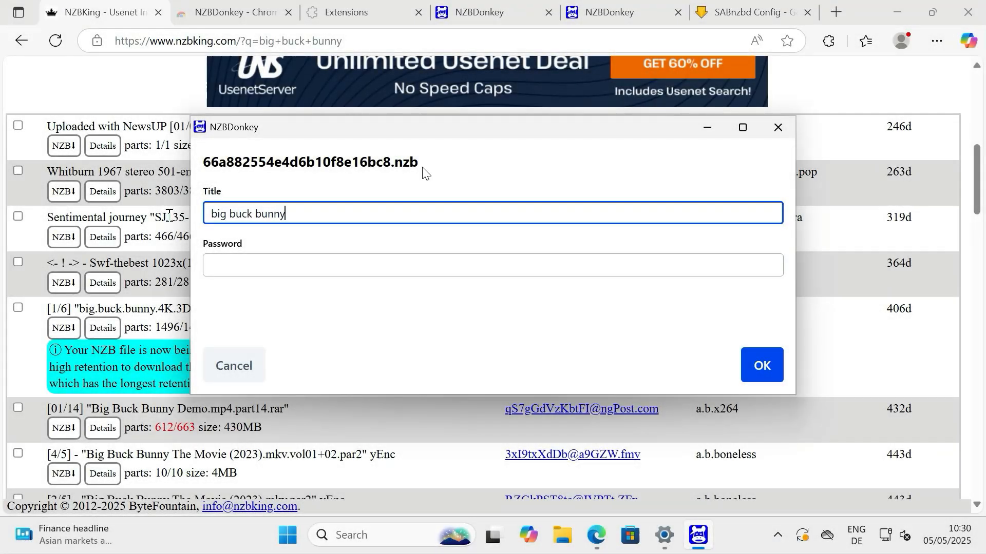
# Confirm the intercepted big buck bunny NZB file in the NZBDonkey popup.
pyautogui.click(761, 365)
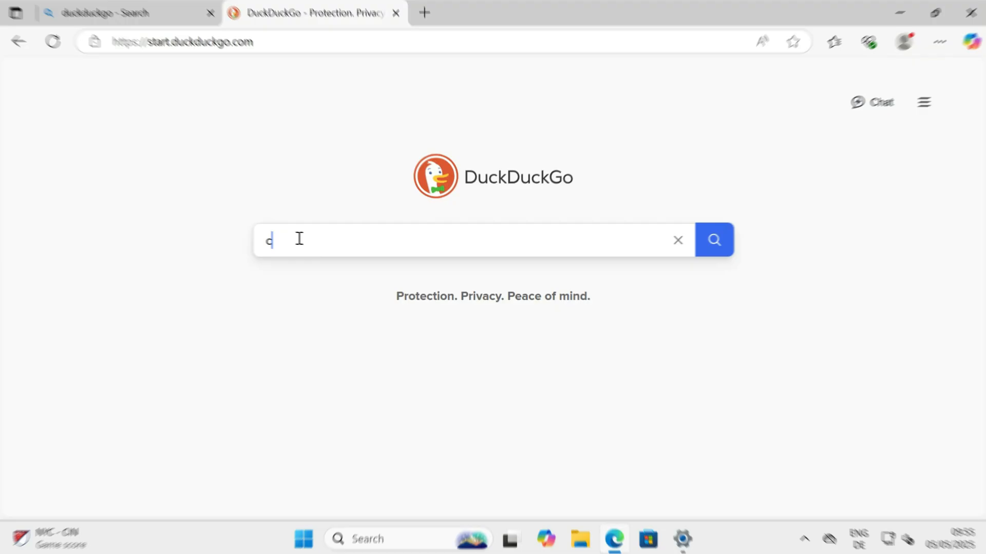
# Search DuckDuckGo for 'chrome web', enter the Chrome Web Store and search for 'nz'.
pyautogui.write('hrome webstore')
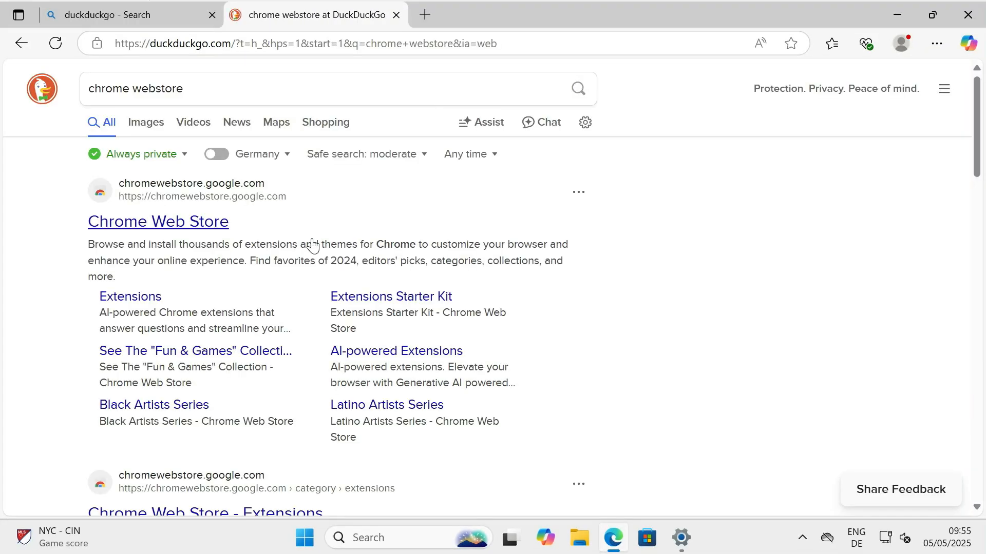
pyautogui.click(158, 222)
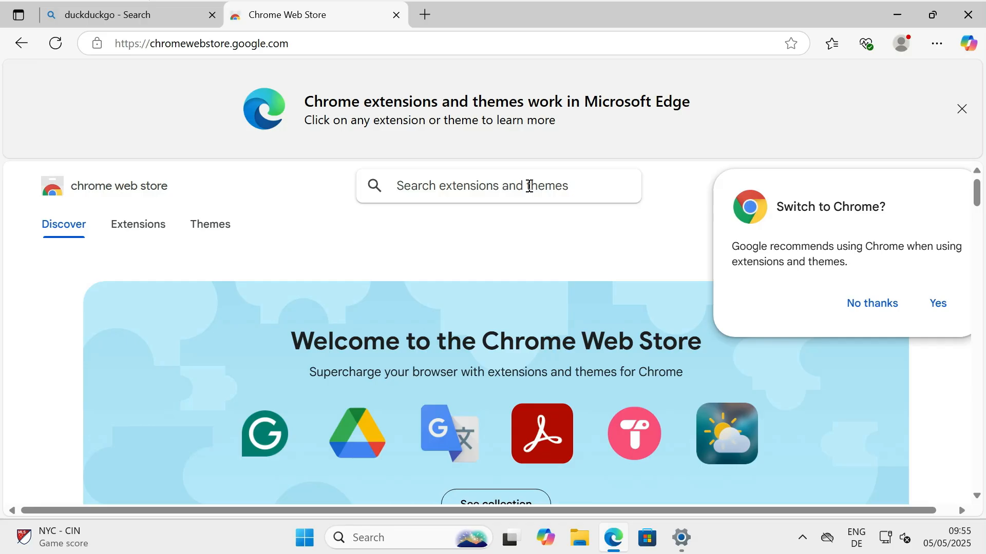
pyautogui.write('nz')
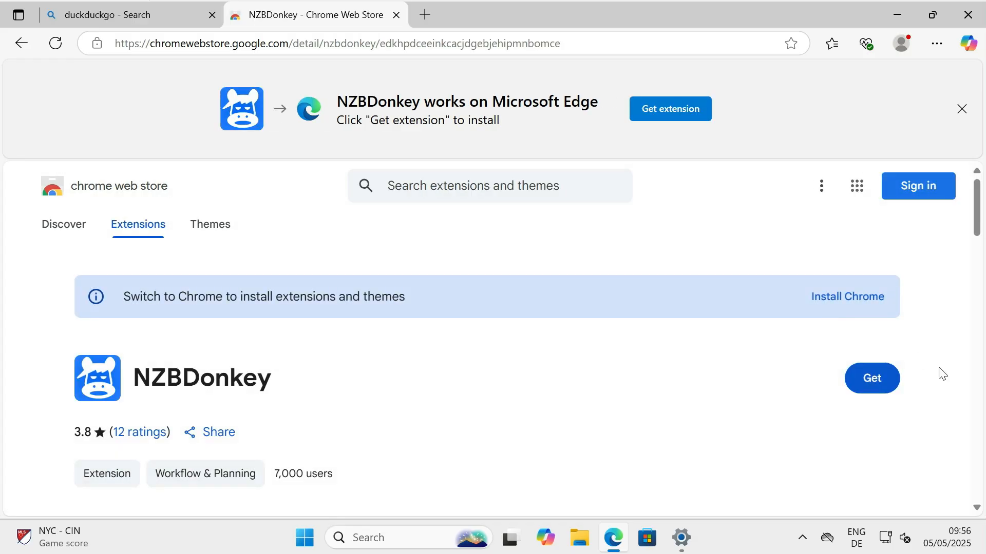
# Install NZBDonkey, go to its settings and begin adding a new NZB file target.
pyautogui.click(872, 378)
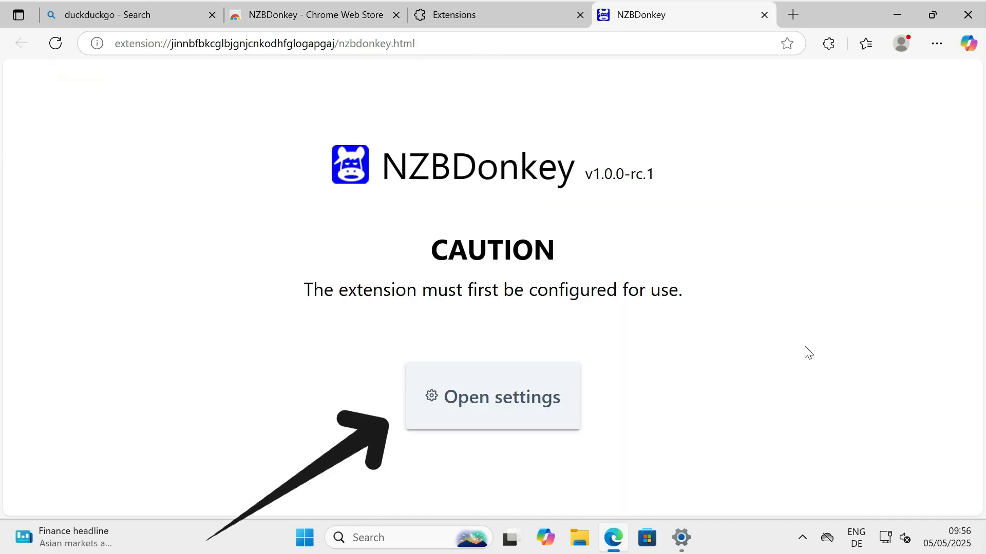
pyautogui.click(492, 397)
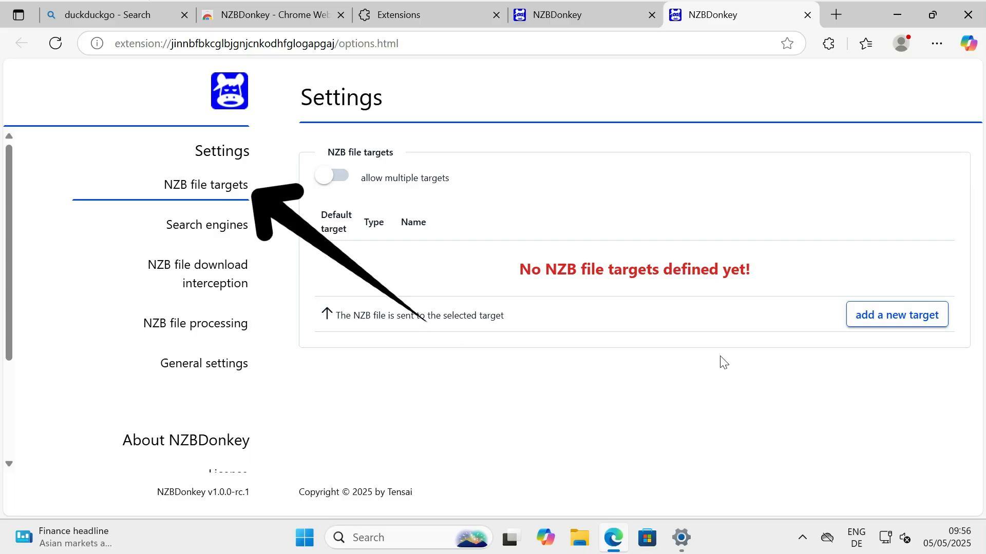
pyautogui.click(895, 314)
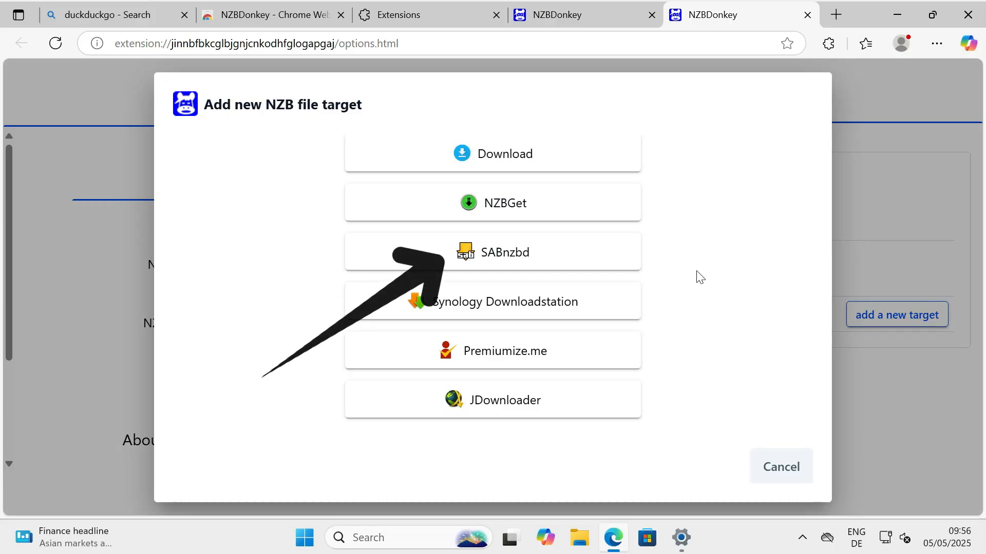
# Choose SABnzbd as the target type and copy 127.0.0.1 from its web interface address.
pyautogui.click(491, 252)
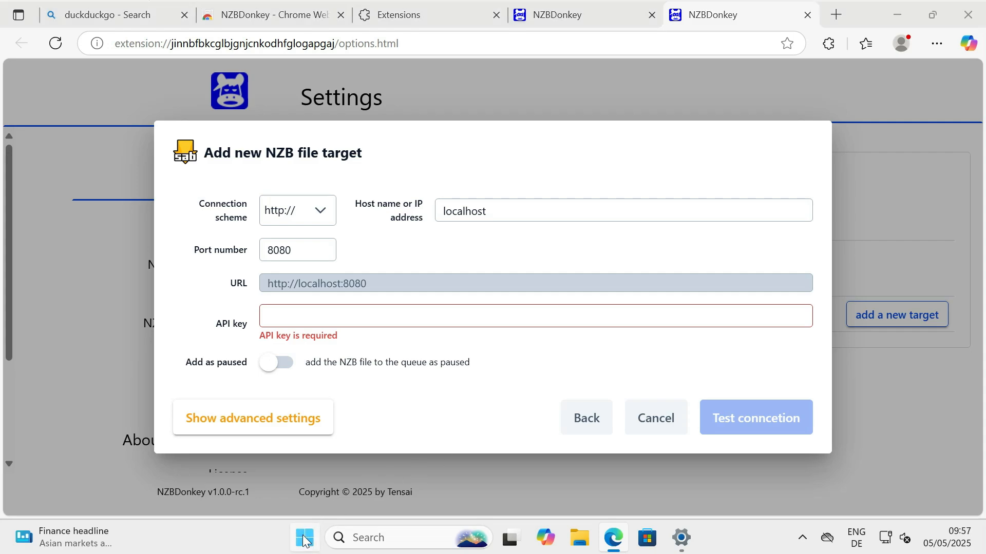
pyautogui.click(305, 537)
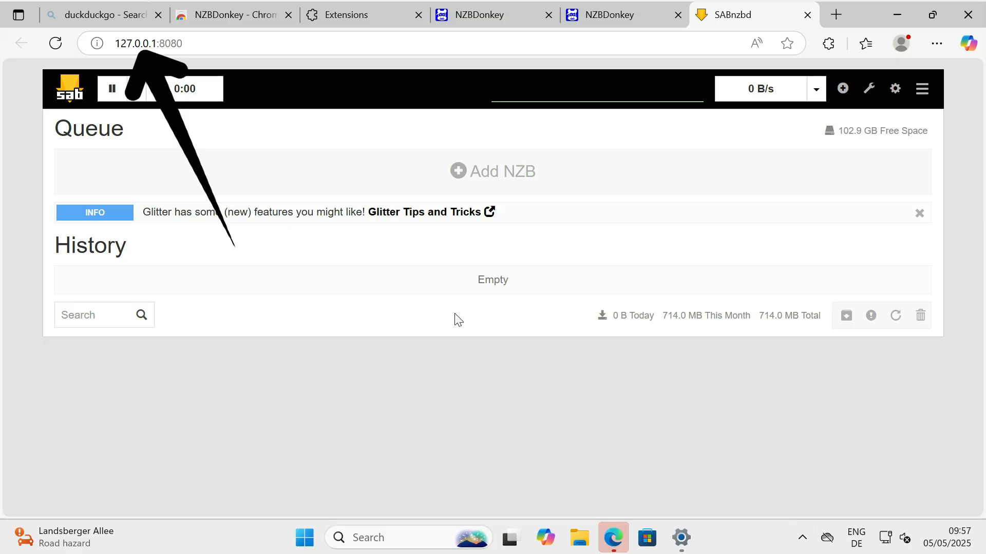
pyautogui.click(148, 43)
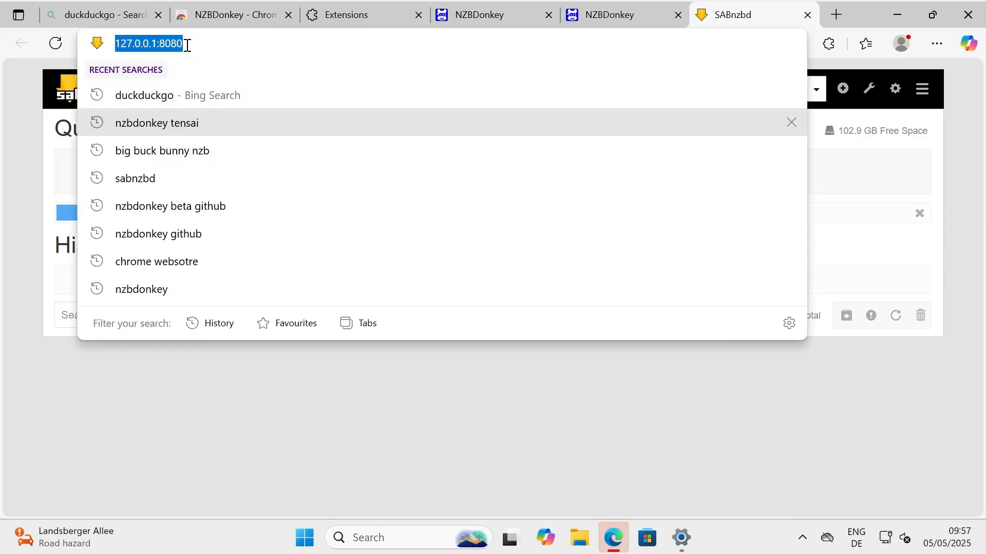
pyautogui.click(622, 14)
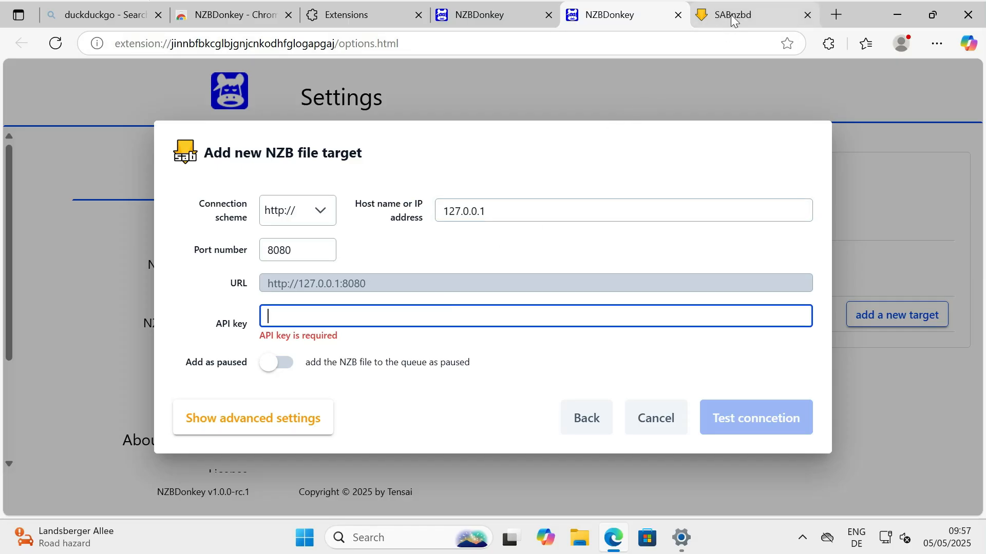
# Copy the API key from SABnzbd's Config > General security section and return to NZBDonkey.
pyautogui.click(749, 15)
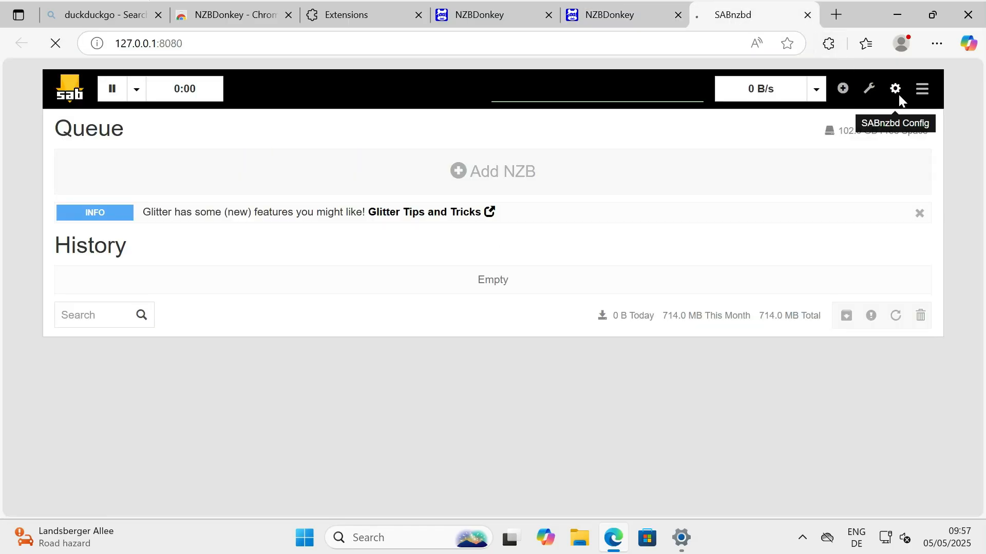
pyautogui.click(895, 88)
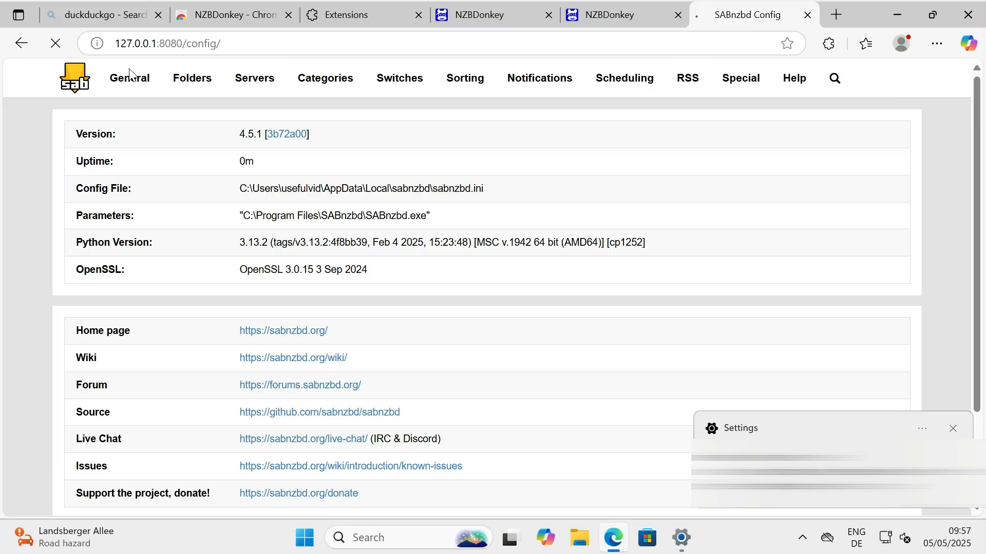
pyautogui.click(129, 78)
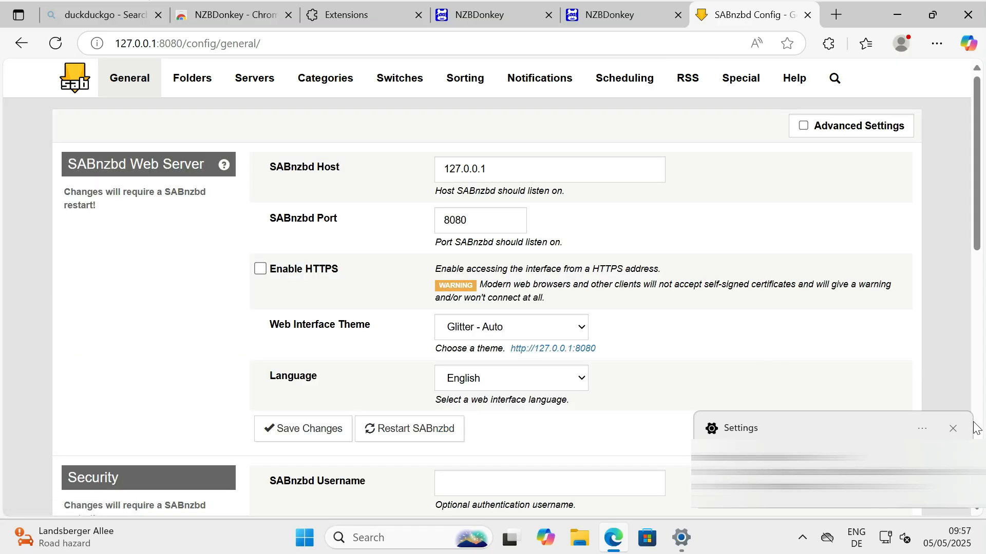
pyautogui.click(953, 429)
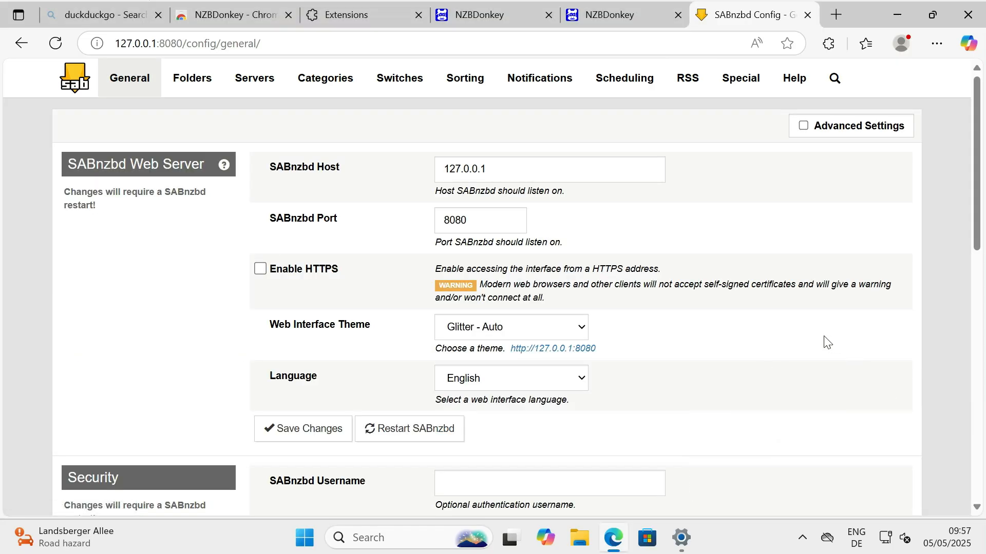
pyautogui.scroll(-3)
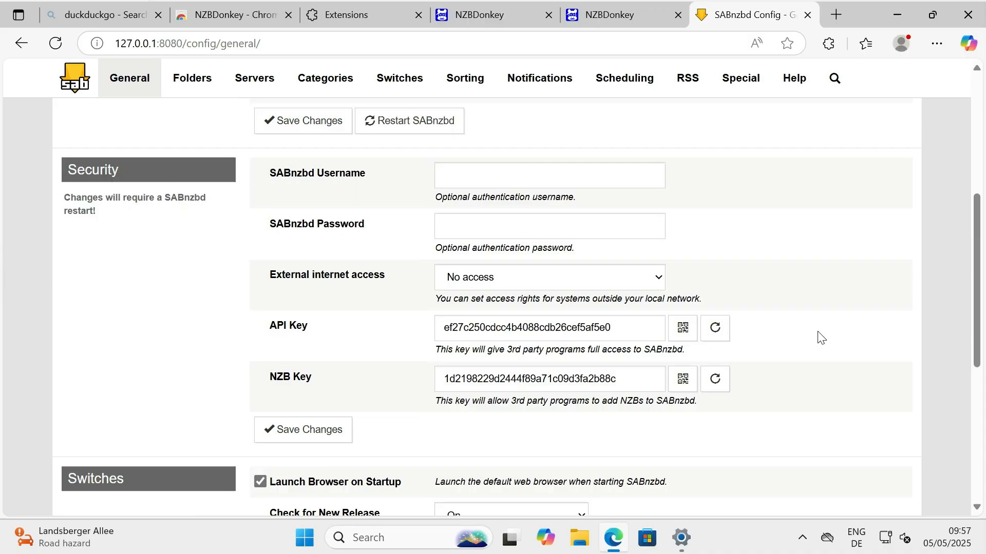
pyautogui.doubleClick(548, 327)
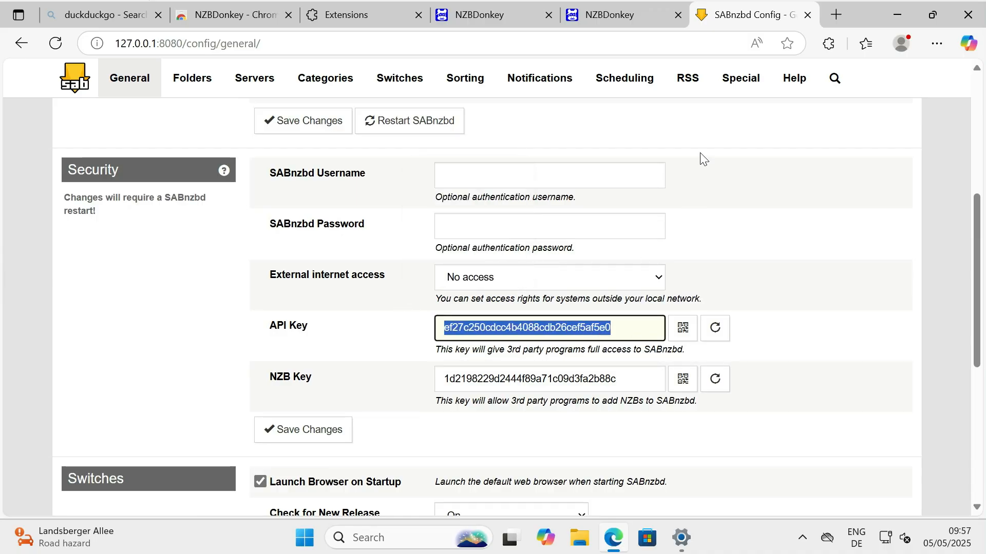
pyautogui.click(619, 15)
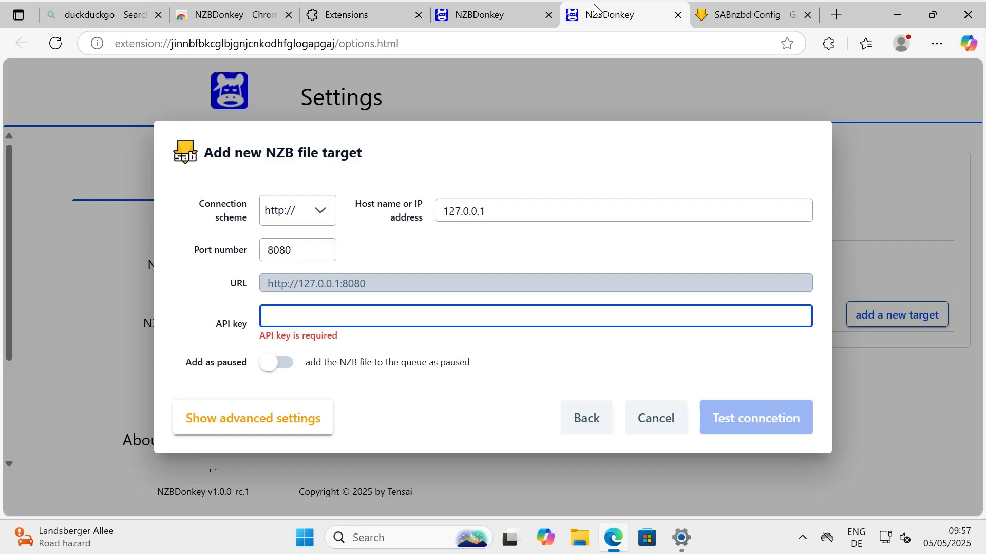
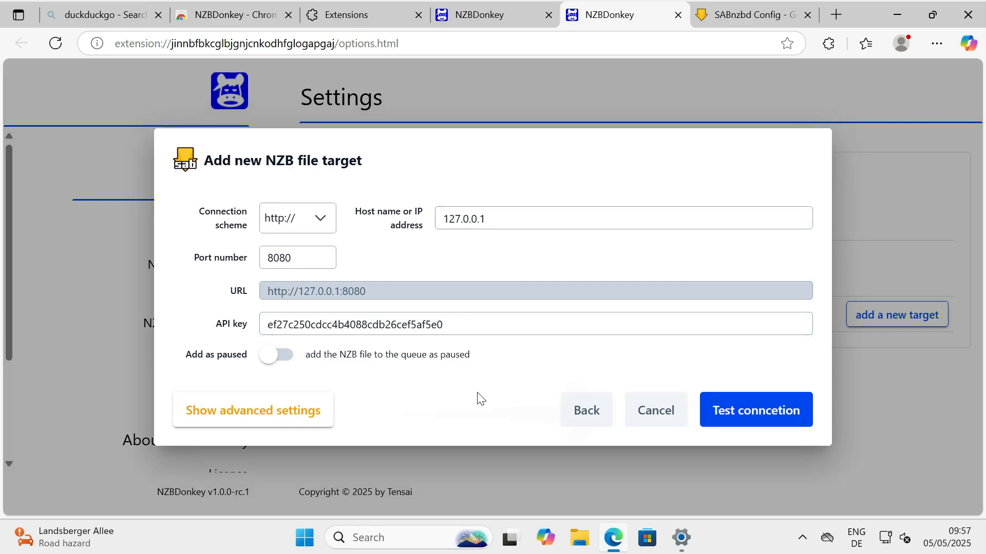
pyautogui.click(755, 410)
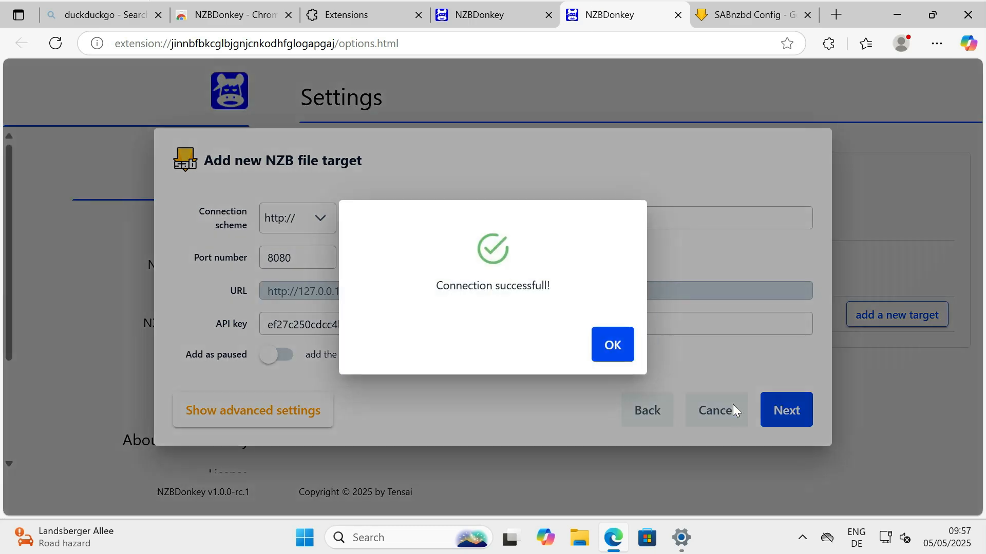
pyautogui.click(611, 345)
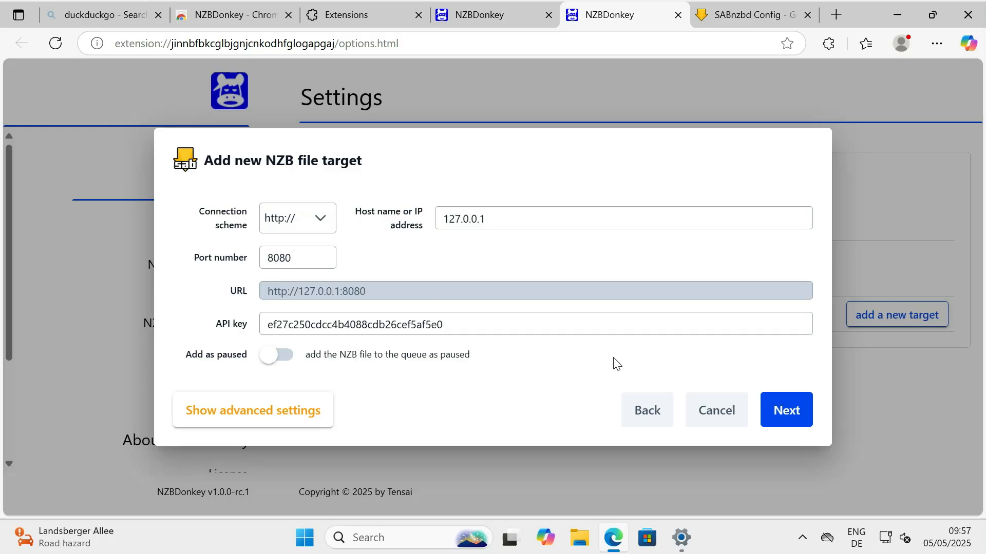
pyautogui.click(785, 409)
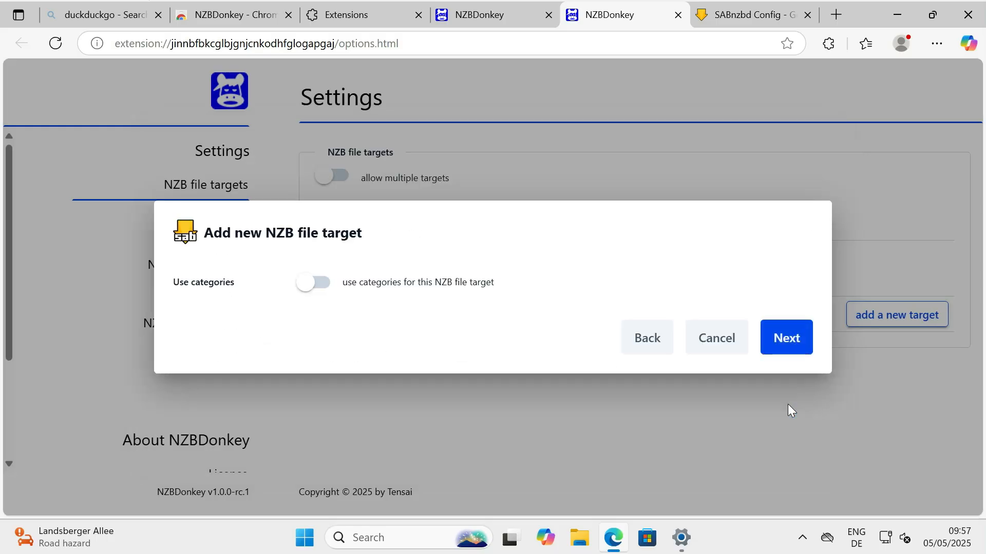
pyautogui.click(785, 338)
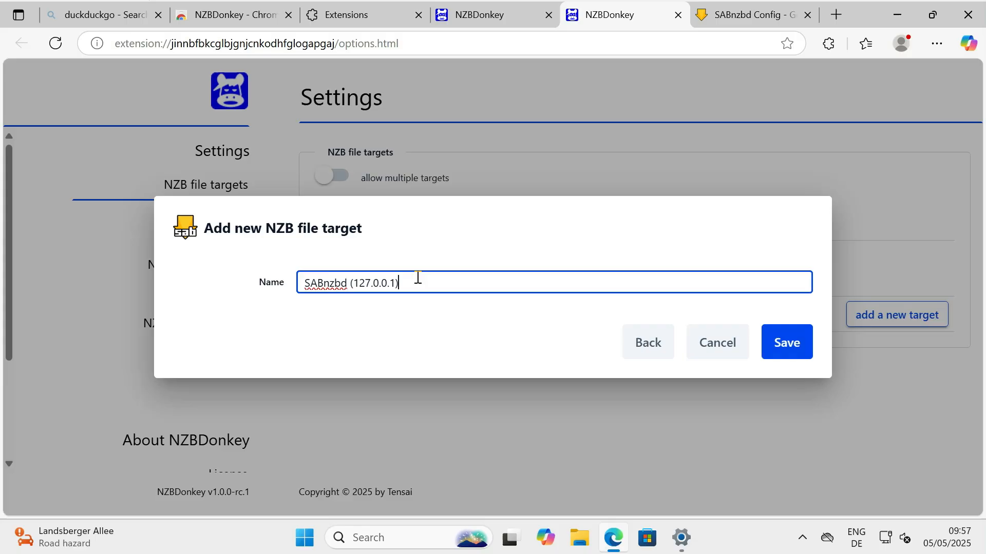
pyautogui.click(787, 343)
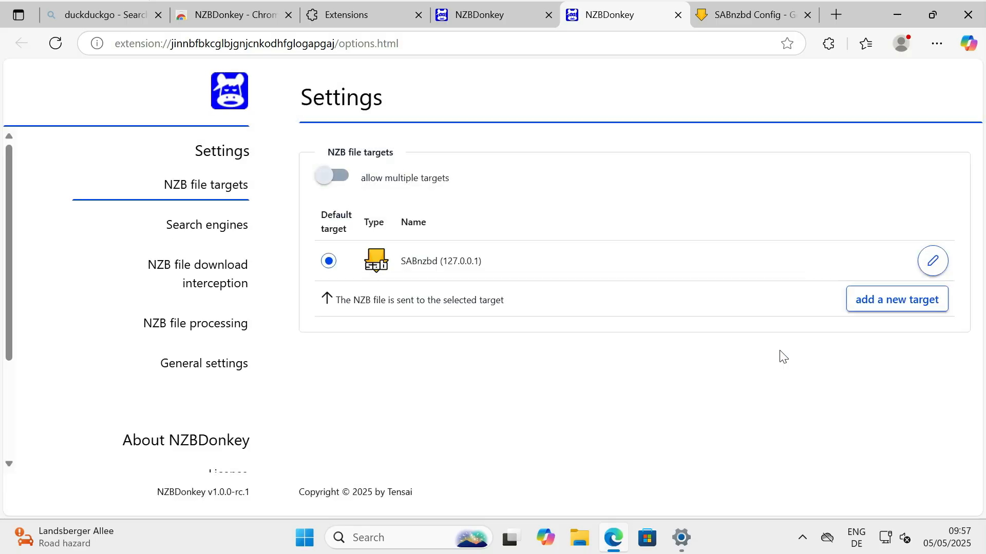
pyautogui.moveTo(565, 264)
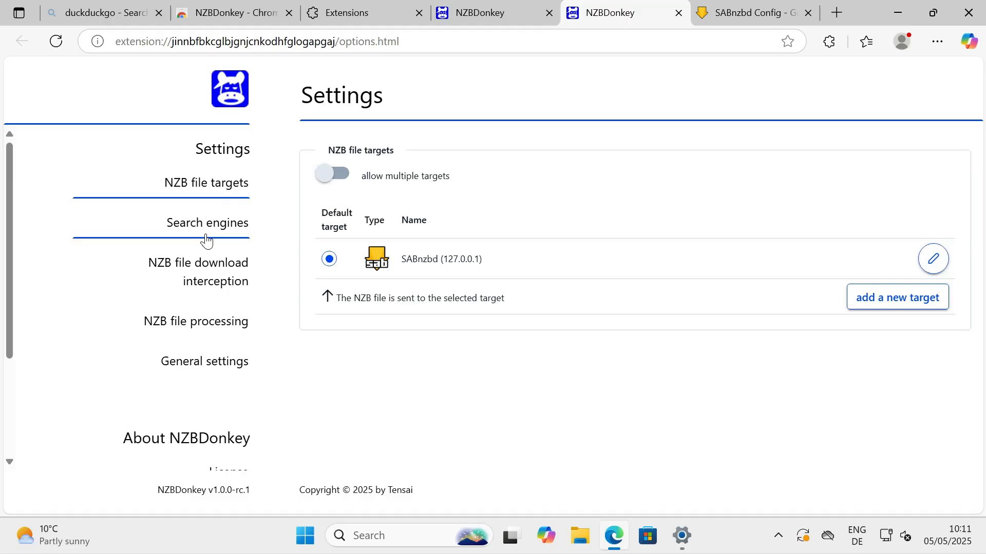
# Add Binsearch from the predefined search engines, test it and save it.
pyautogui.click(206, 222)
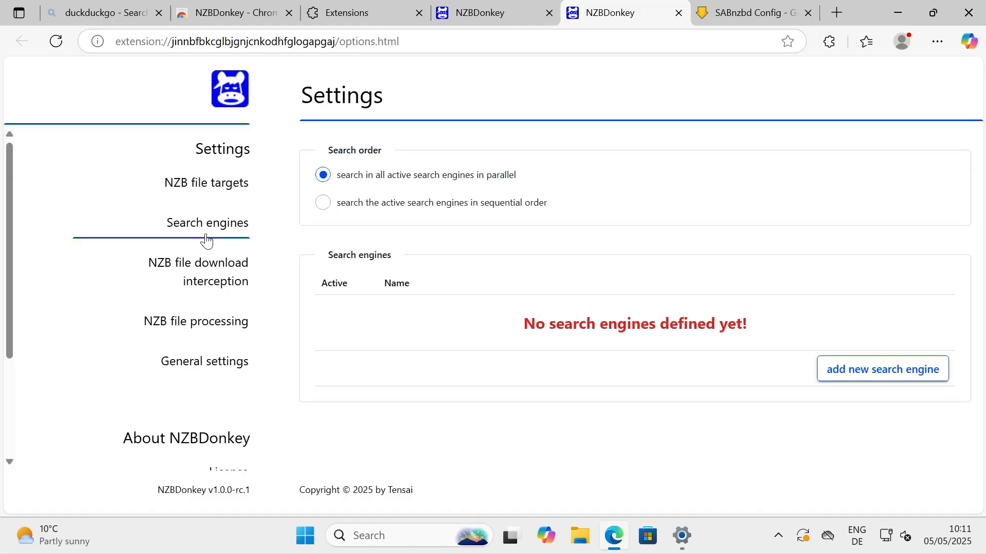
pyautogui.moveTo(695, 270)
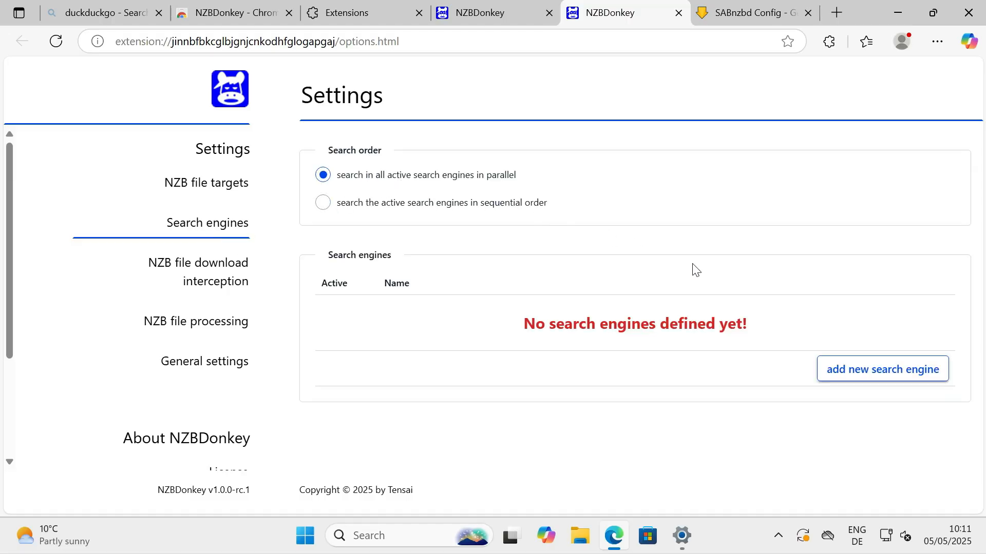
pyautogui.click(881, 369)
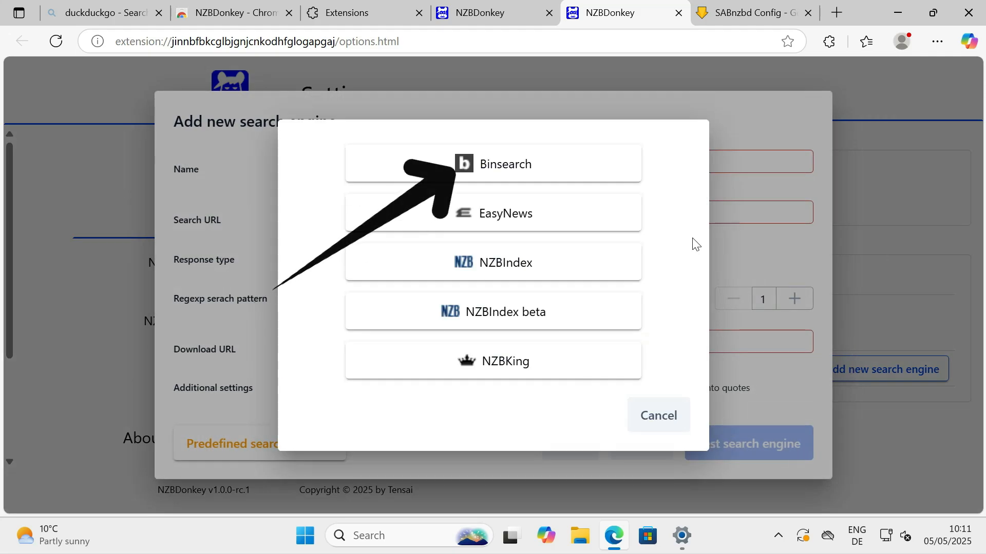
pyautogui.click(493, 164)
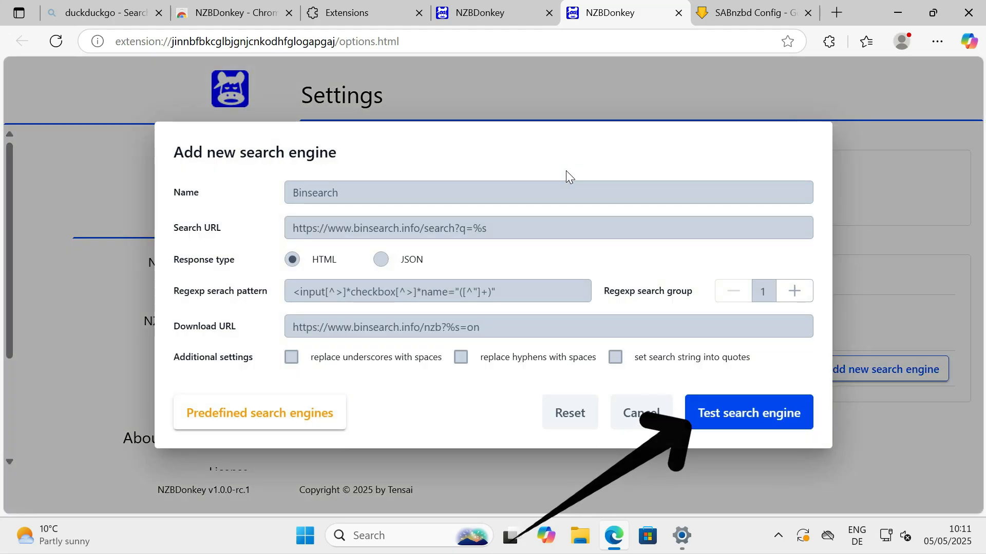
pyautogui.click(748, 413)
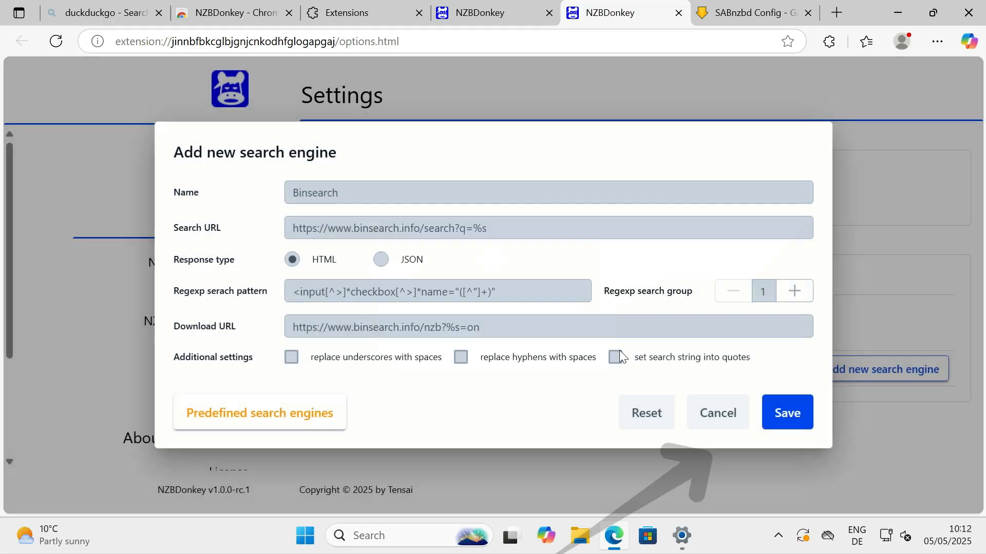
pyautogui.click(787, 413)
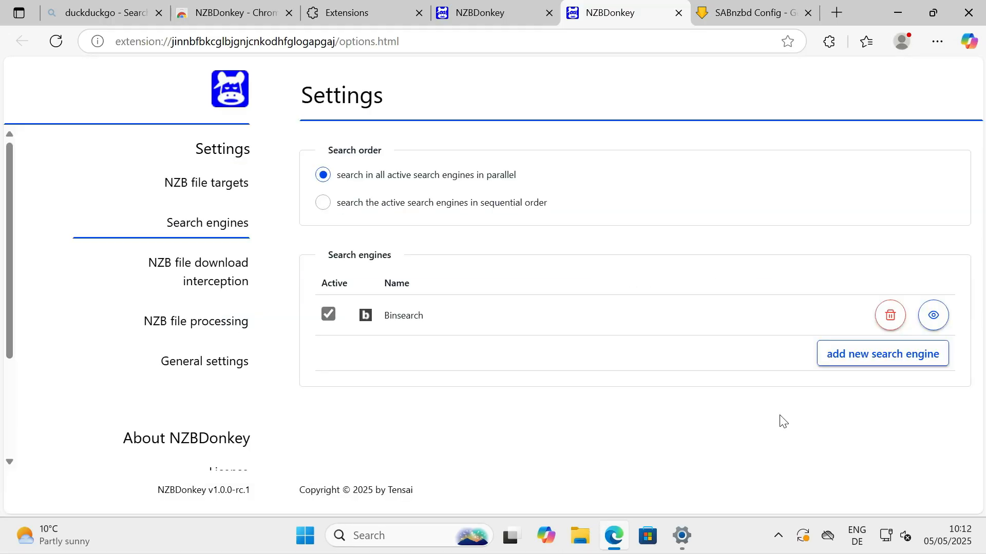
# Add NZBIndex from the predefined engines and confirm its successful test.
pyautogui.click(882, 353)
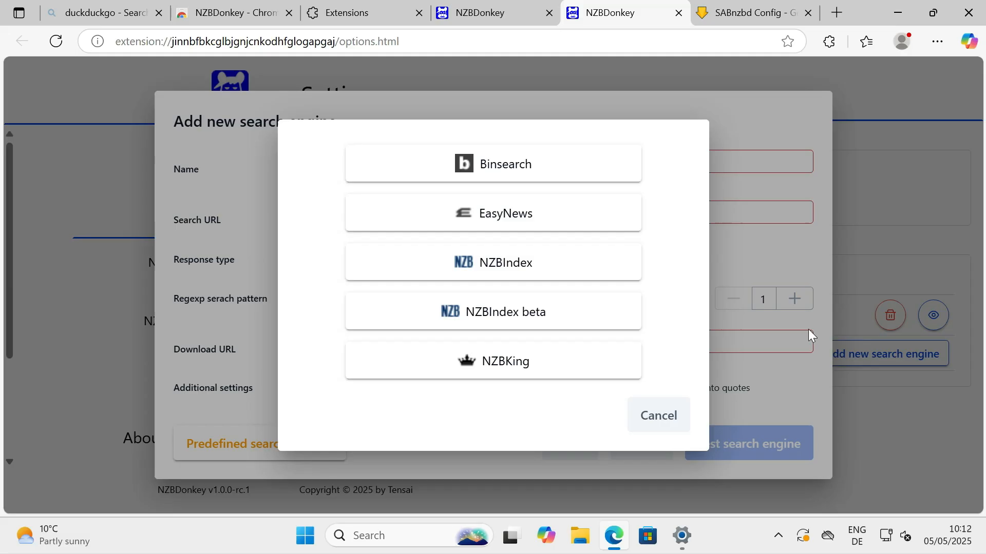
pyautogui.click(493, 262)
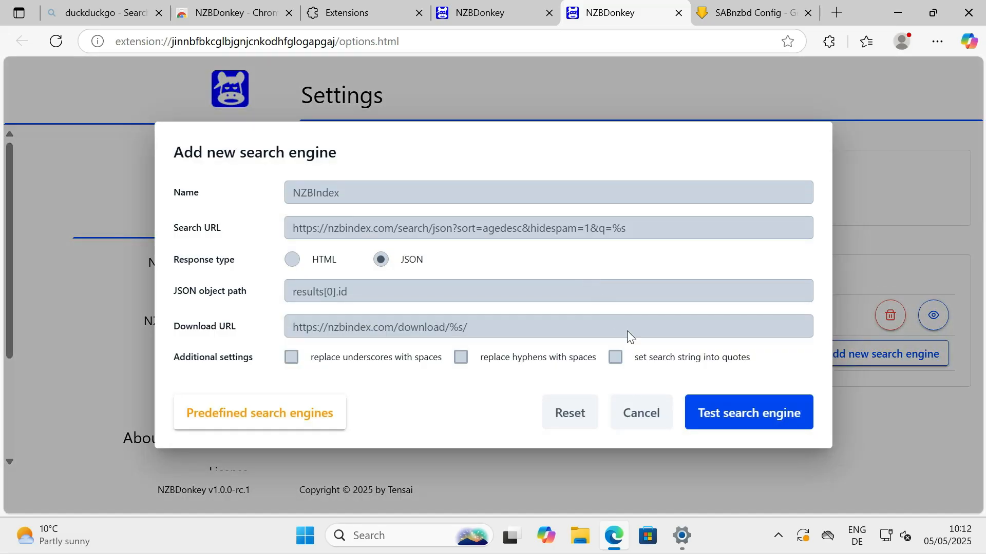
pyautogui.click(748, 413)
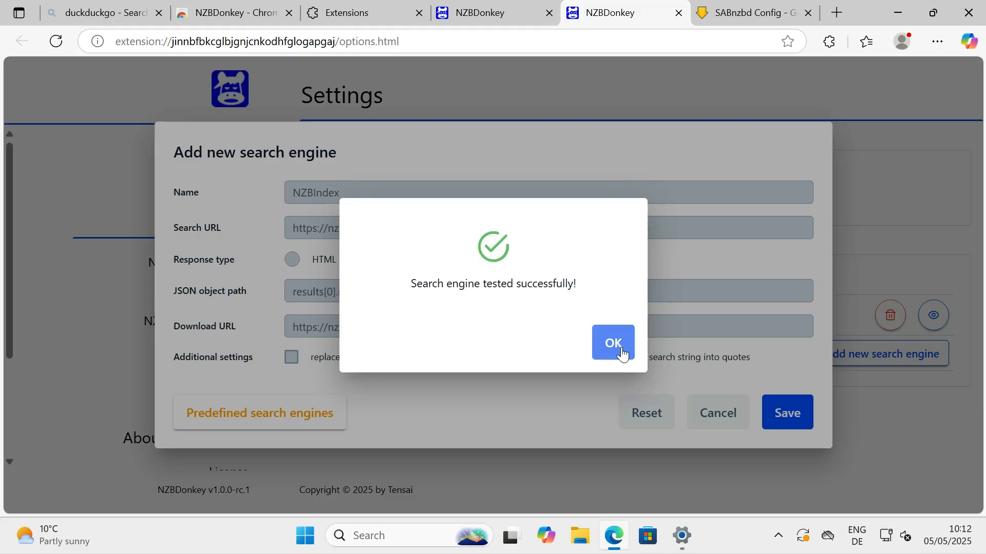
pyautogui.click(612, 343)
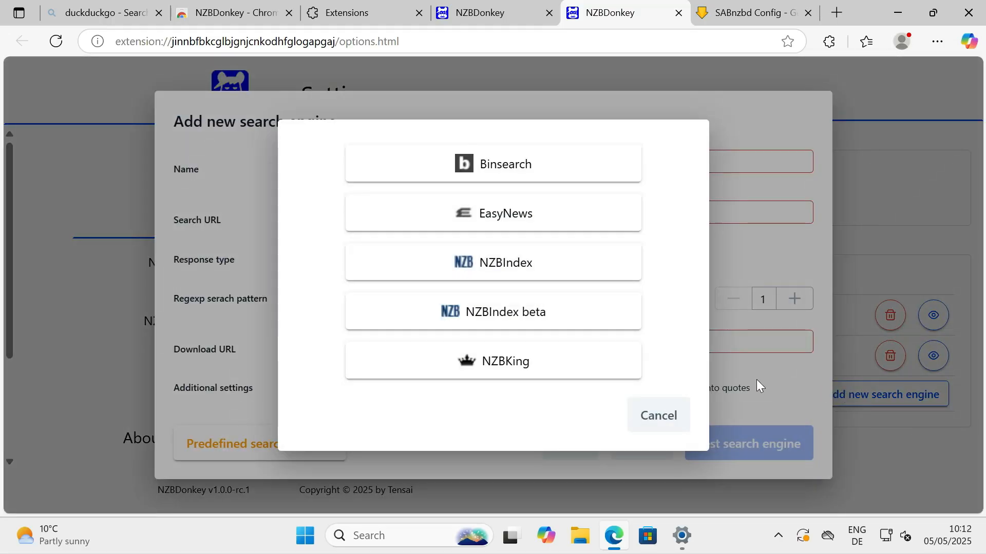
# Add NZBKing from the predefined engines, confirm its test and save it.
pyautogui.click(493, 361)
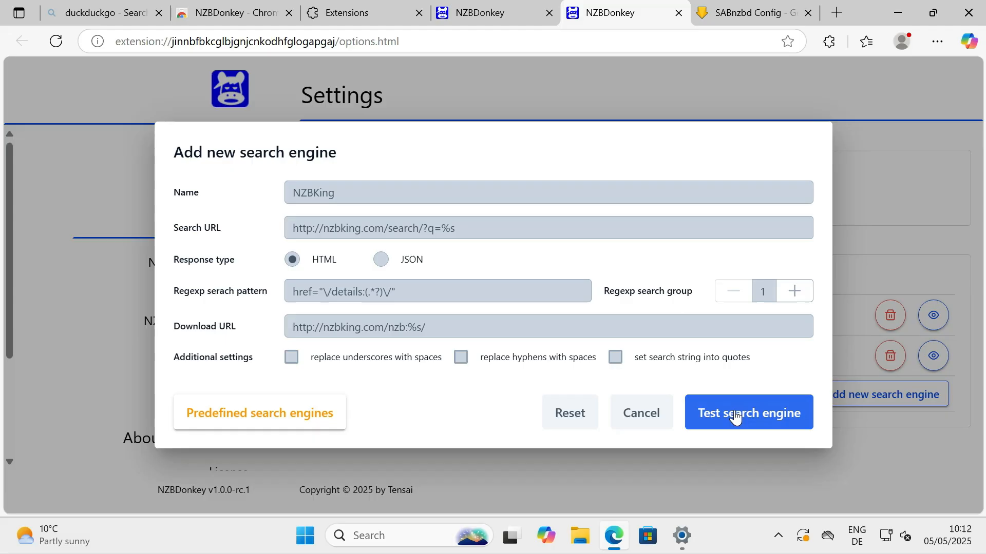
pyautogui.click(748, 413)
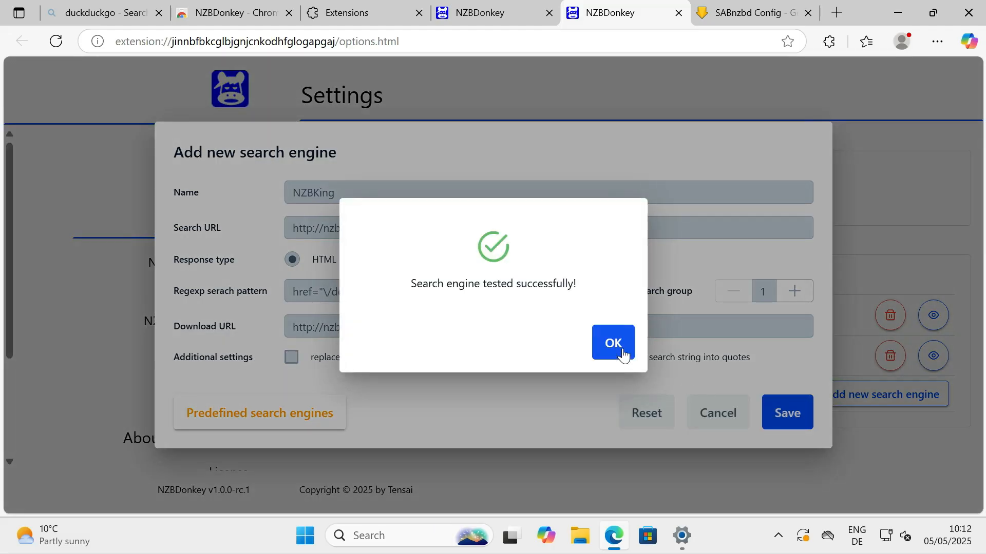
pyautogui.click(611, 343)
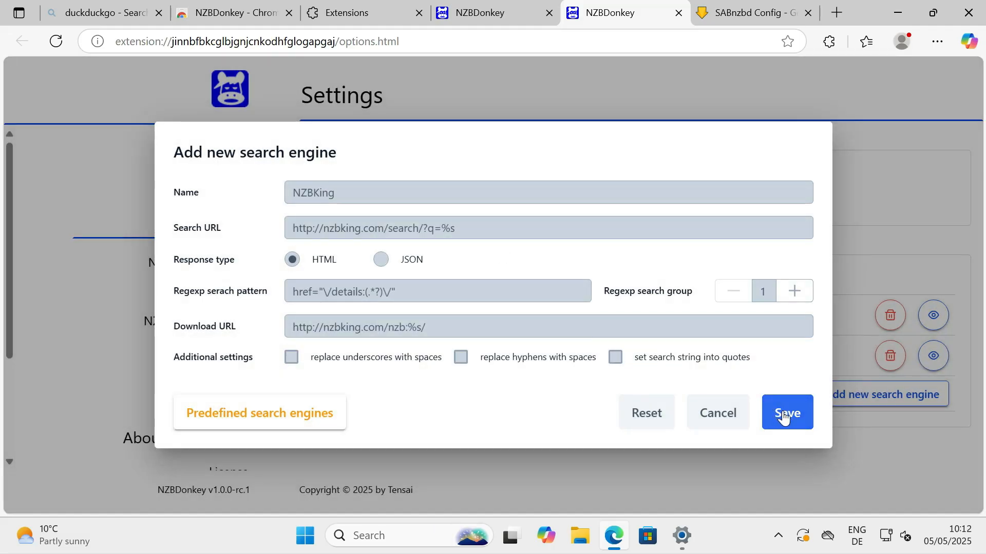
pyautogui.click(785, 413)
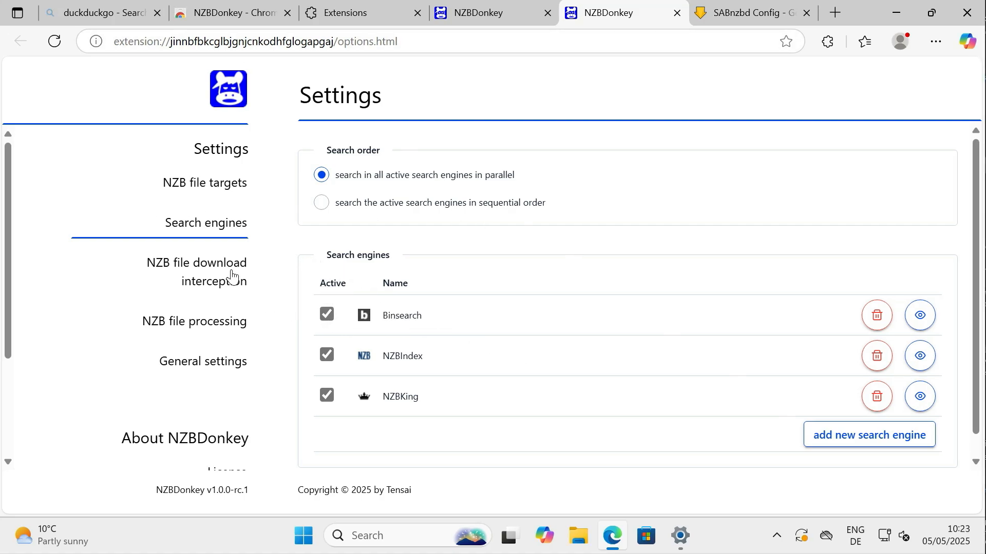
# Add nzbking.com from the predefined domains to download interception and save it.
pyautogui.click(196, 272)
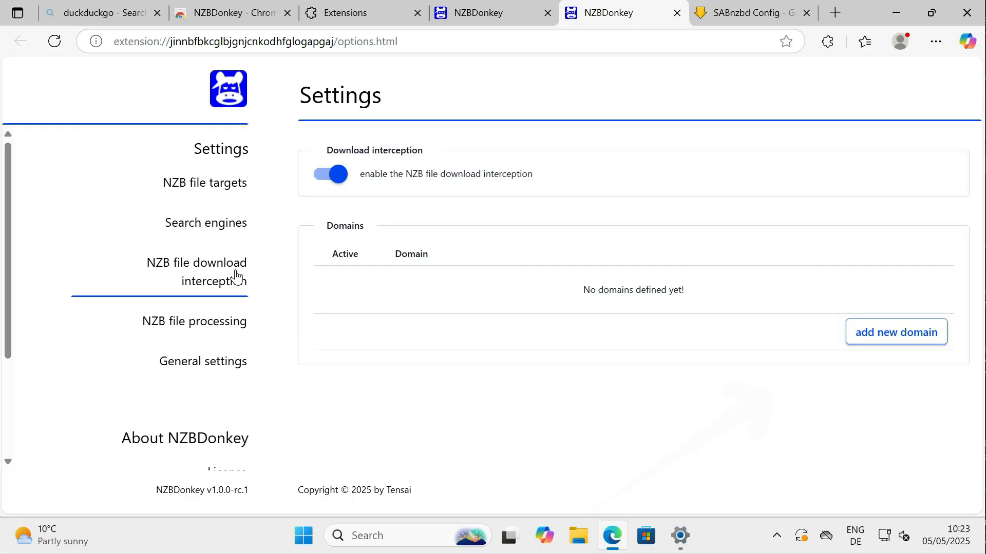
pyautogui.click(895, 332)
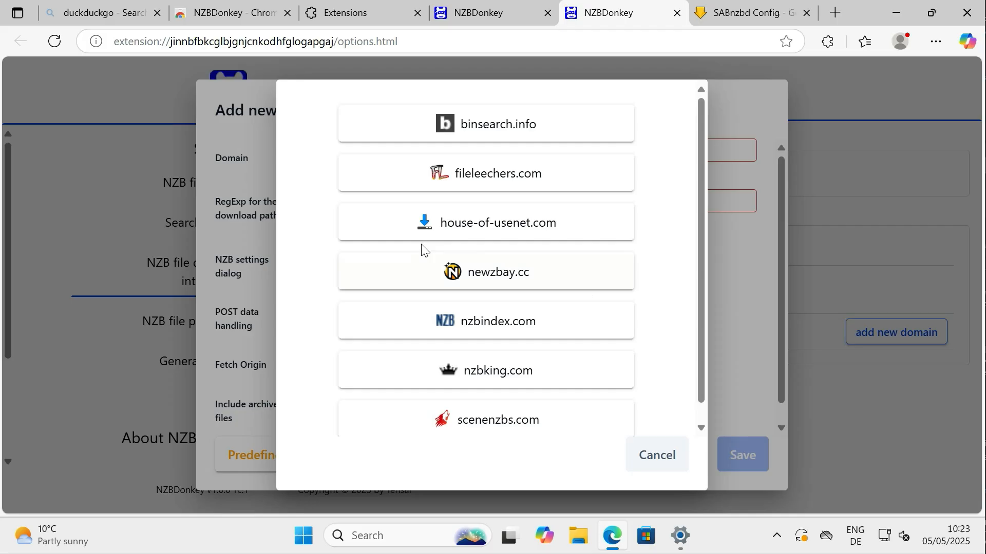
pyautogui.moveTo(485, 187)
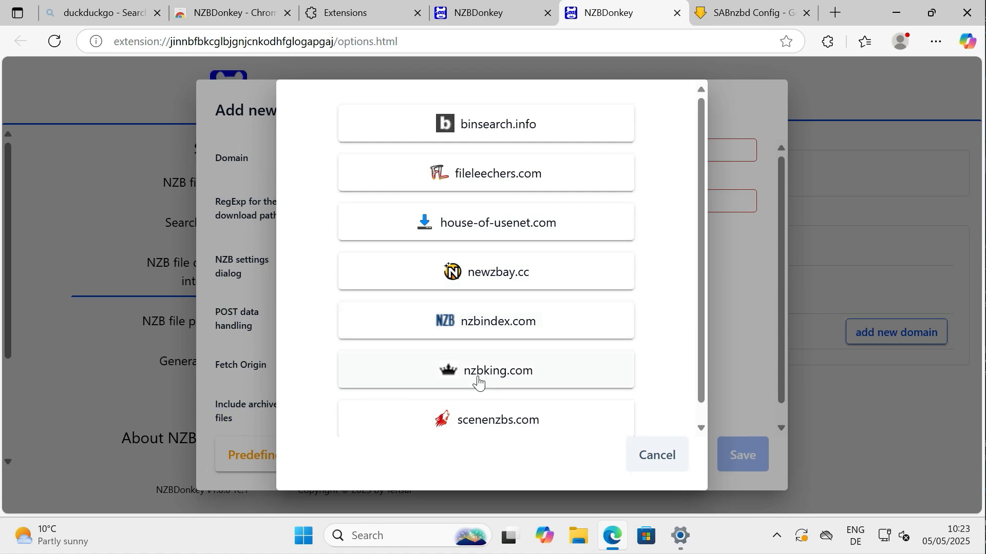
pyautogui.click(485, 370)
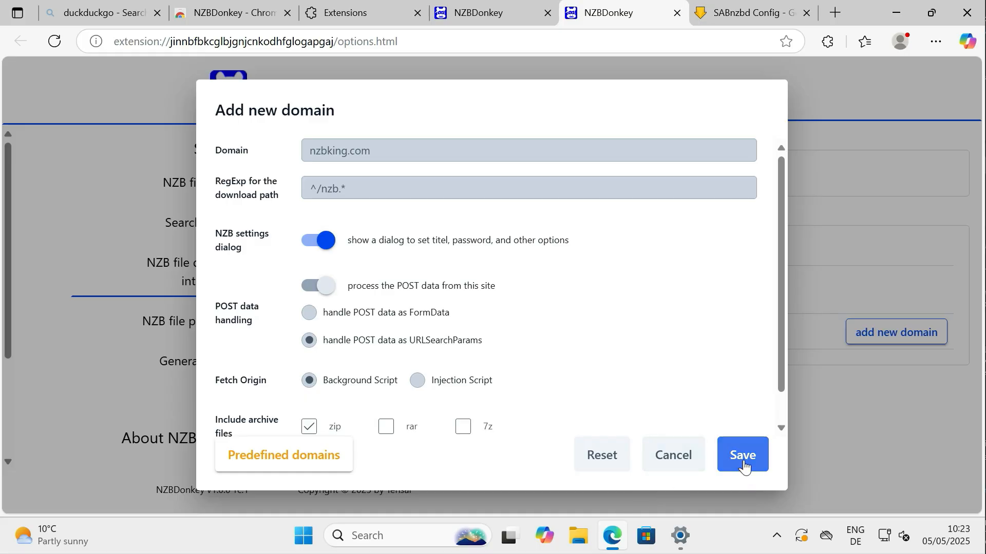
pyautogui.click(741, 455)
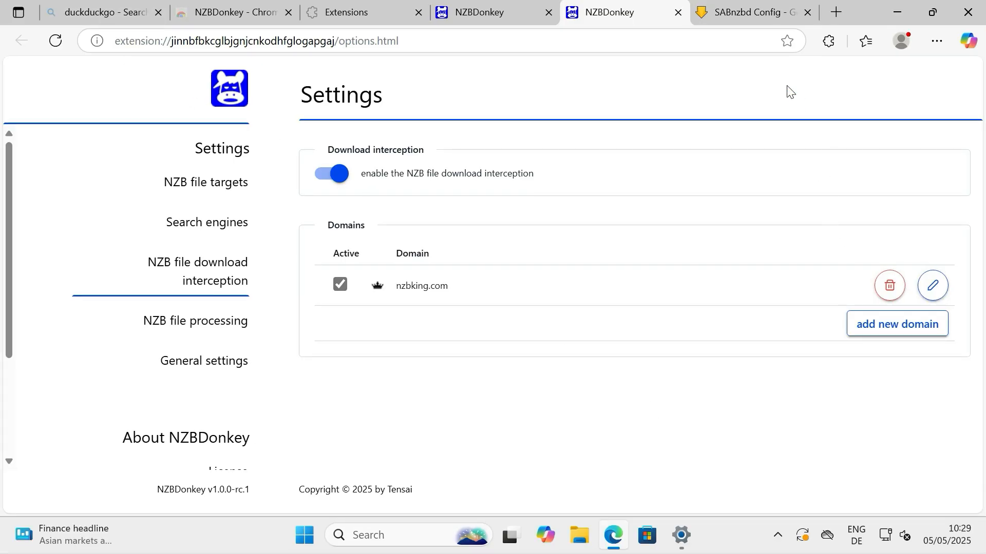
pyautogui.moveTo(390, 41)
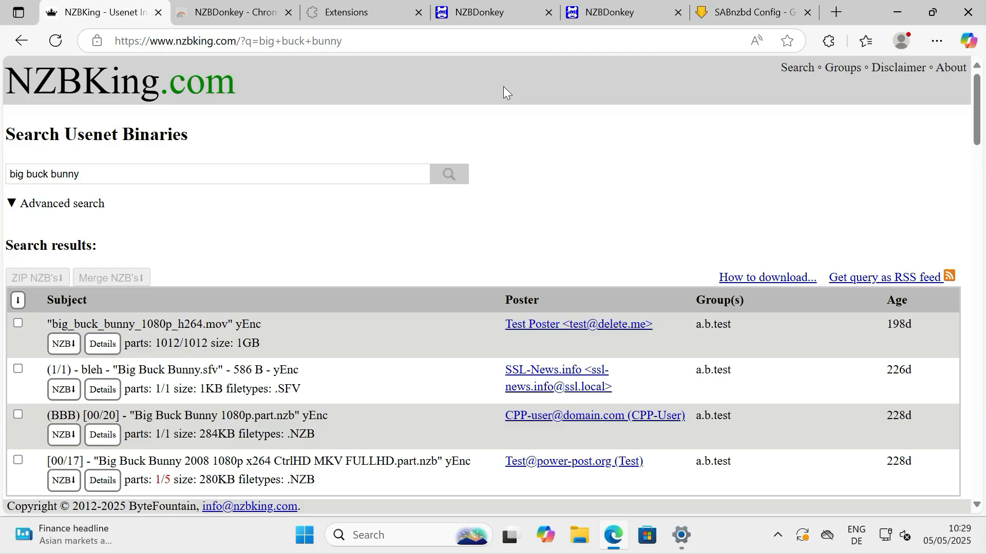
pyautogui.moveTo(265, 224)
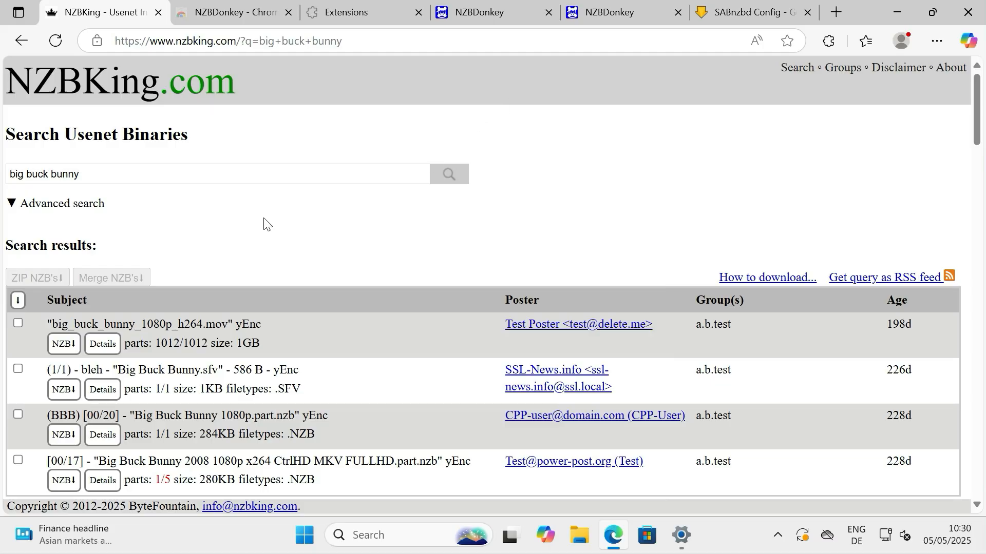
# Scroll down through NZBKing's big buck bunny search results.
pyautogui.scroll(-3)
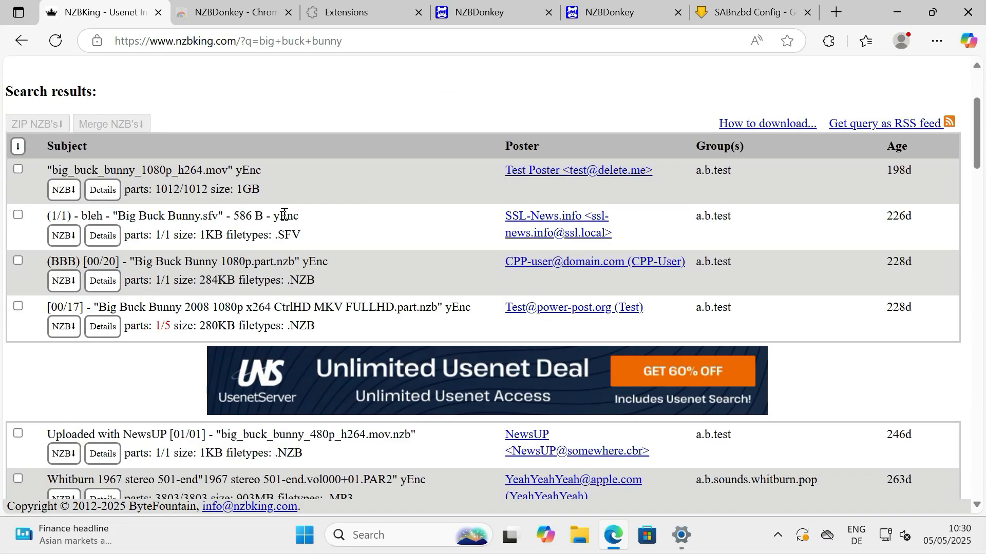
pyautogui.scroll(-3)
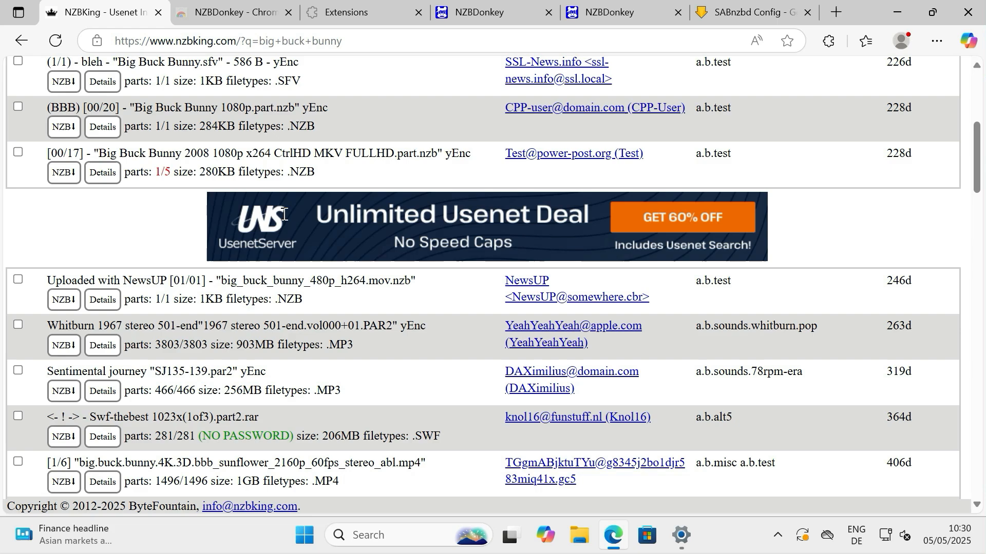
pyautogui.scroll(-3)
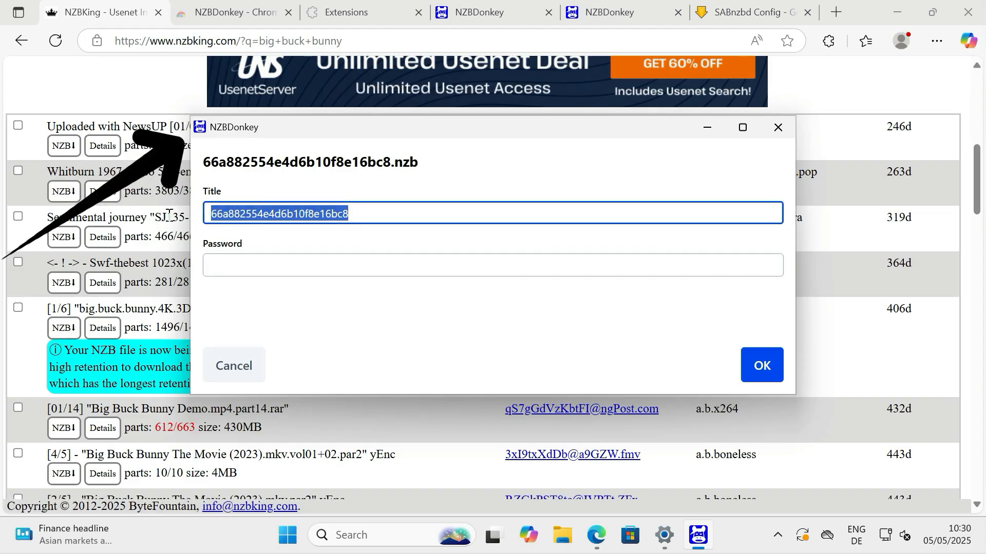
# Title the intercepted NZB 'big buck bunny' and confirm, getting NZBDonkey's success notice.
pyautogui.write('big buck bunny')
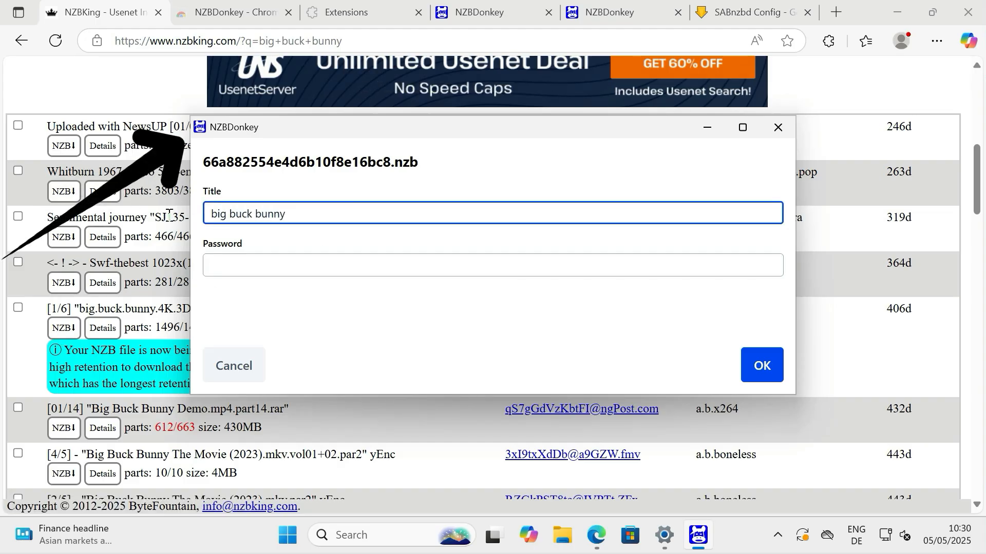
pyautogui.click(761, 365)
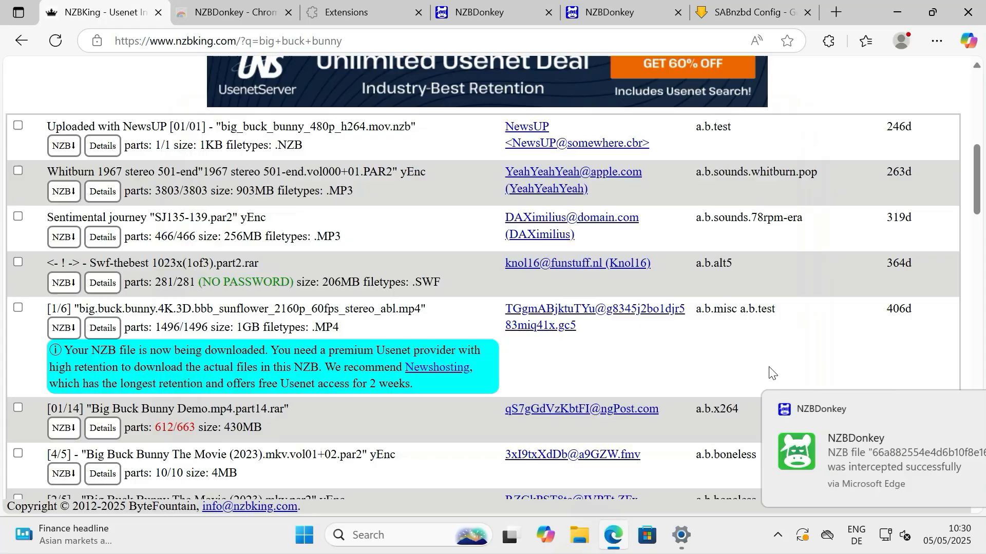